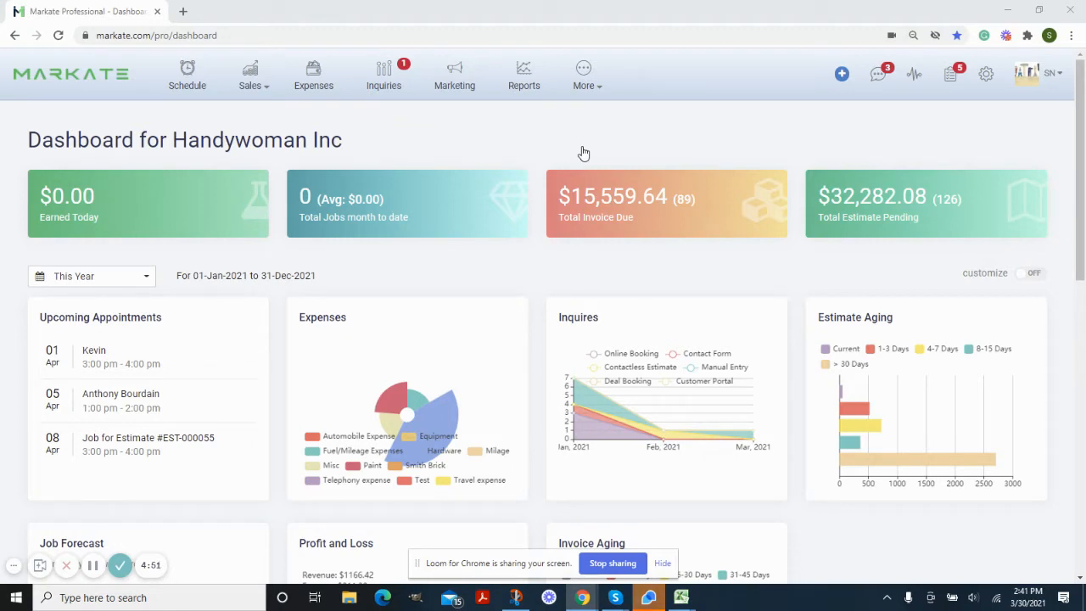
# Choose Invoices from the Sales menu to list all invoices and payments.
pyautogui.click(249, 75)
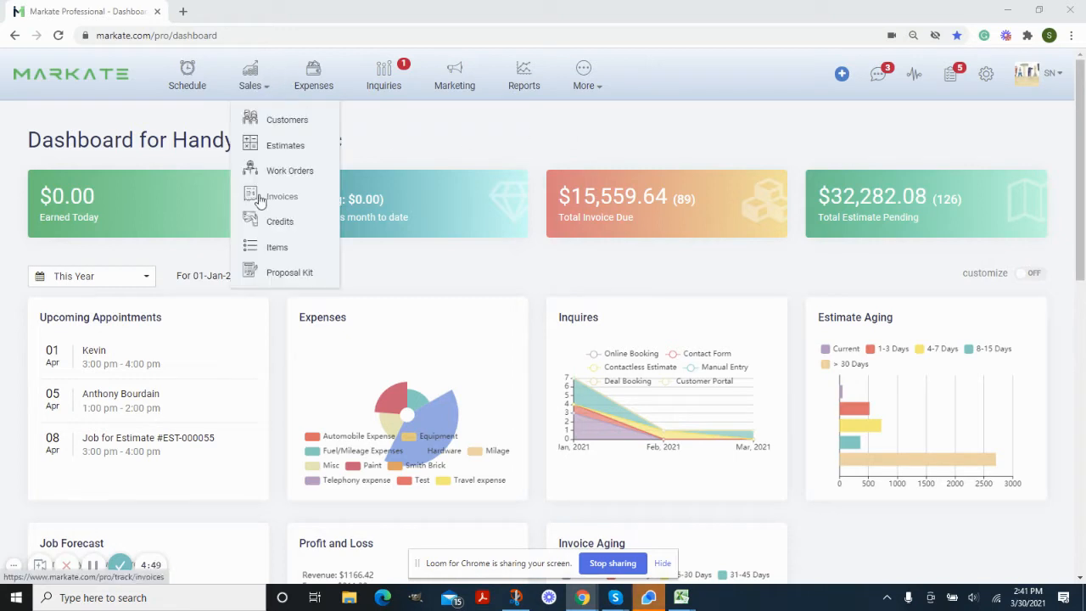
pyautogui.click(281, 196)
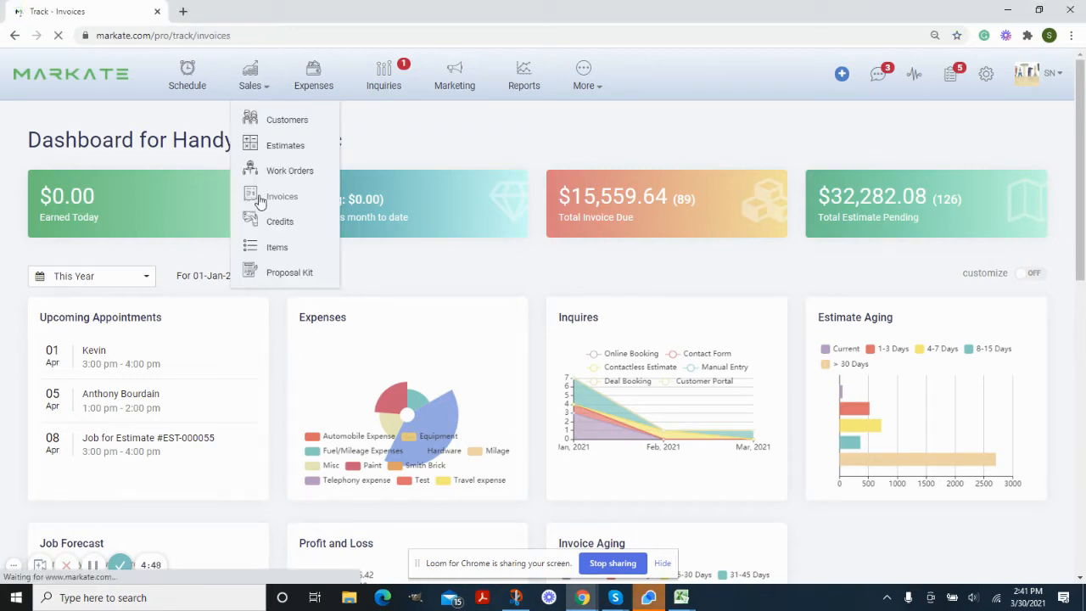
pyautogui.click(281, 196)
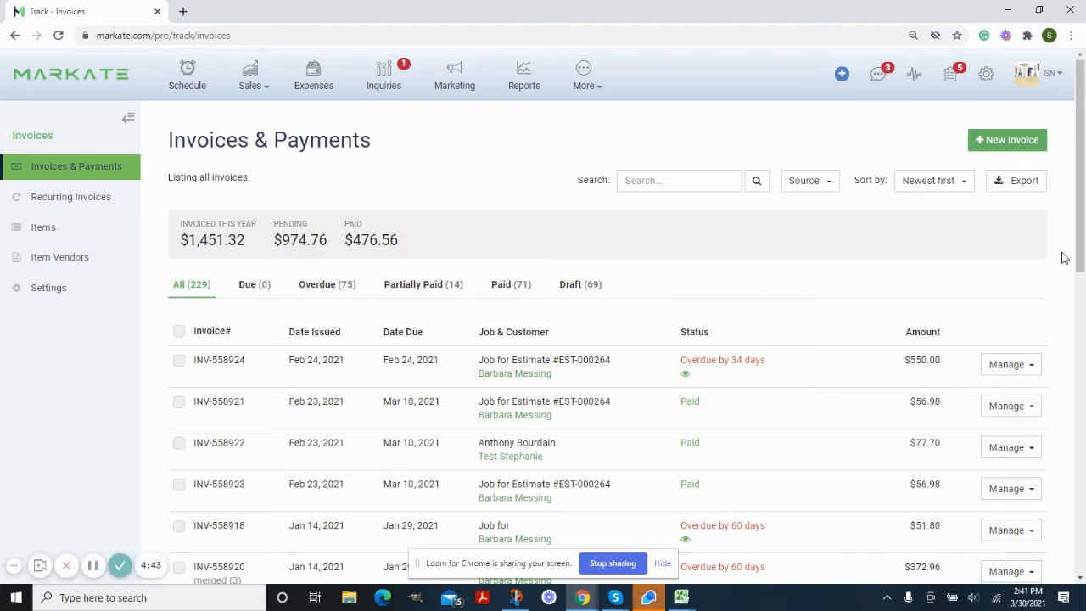
pyautogui.scroll(-3)
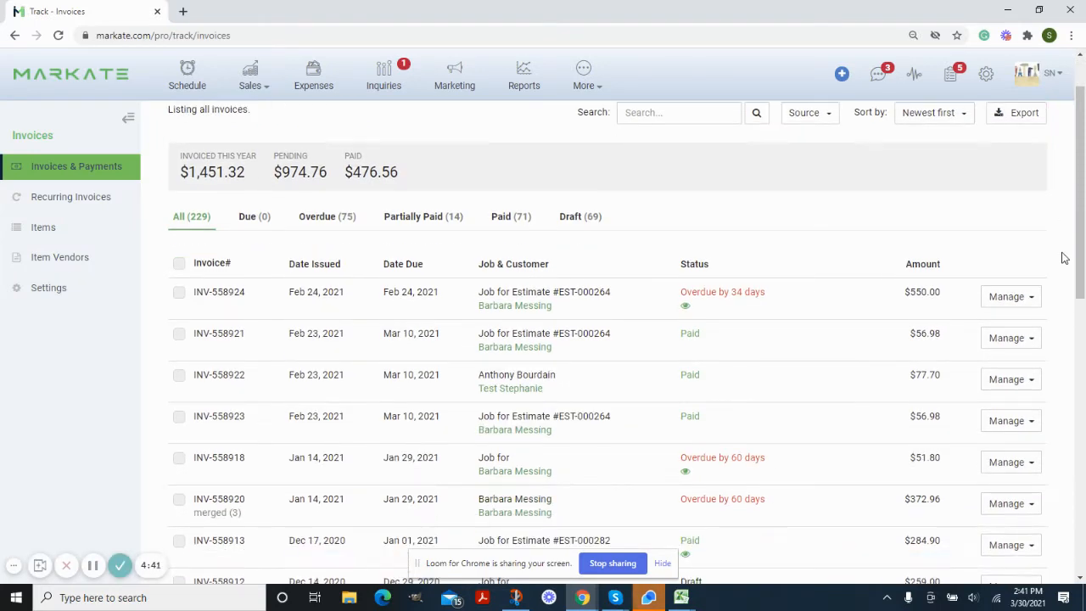
pyautogui.scroll(-3)
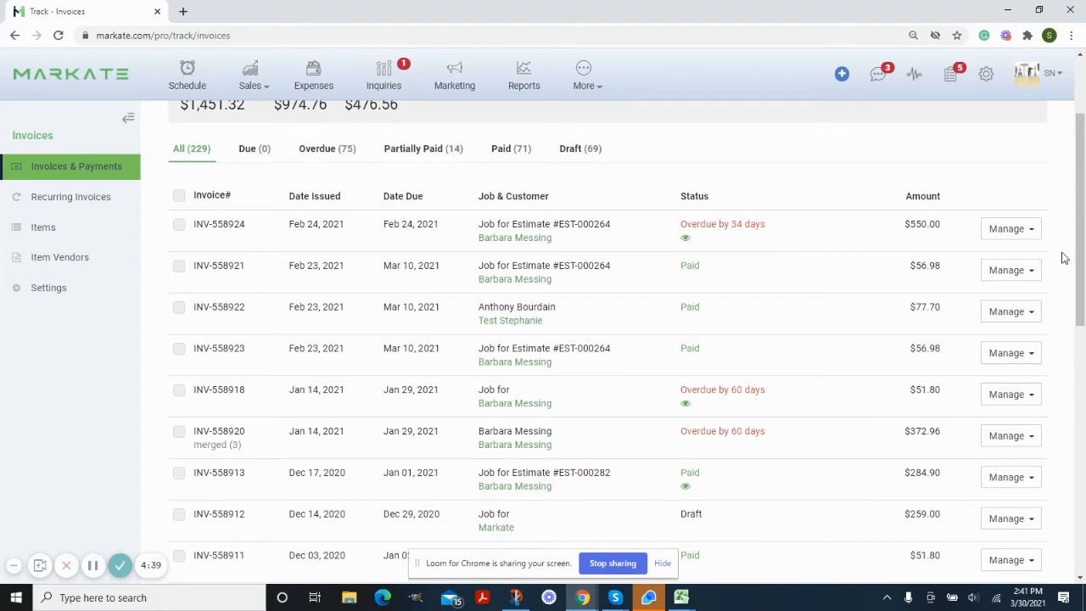
pyautogui.click(1010, 517)
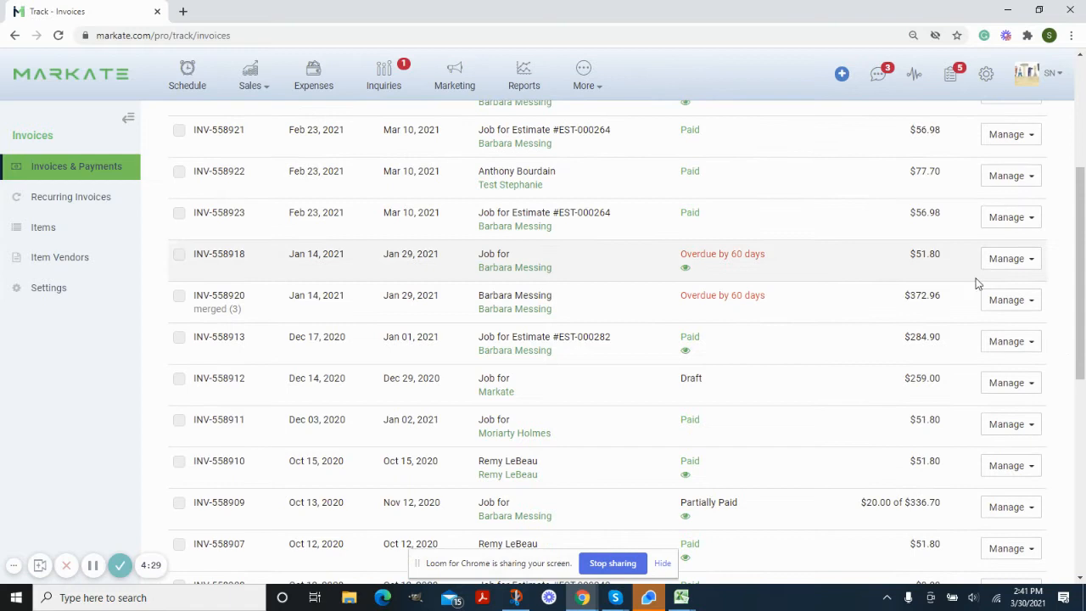
pyautogui.click(1010, 299)
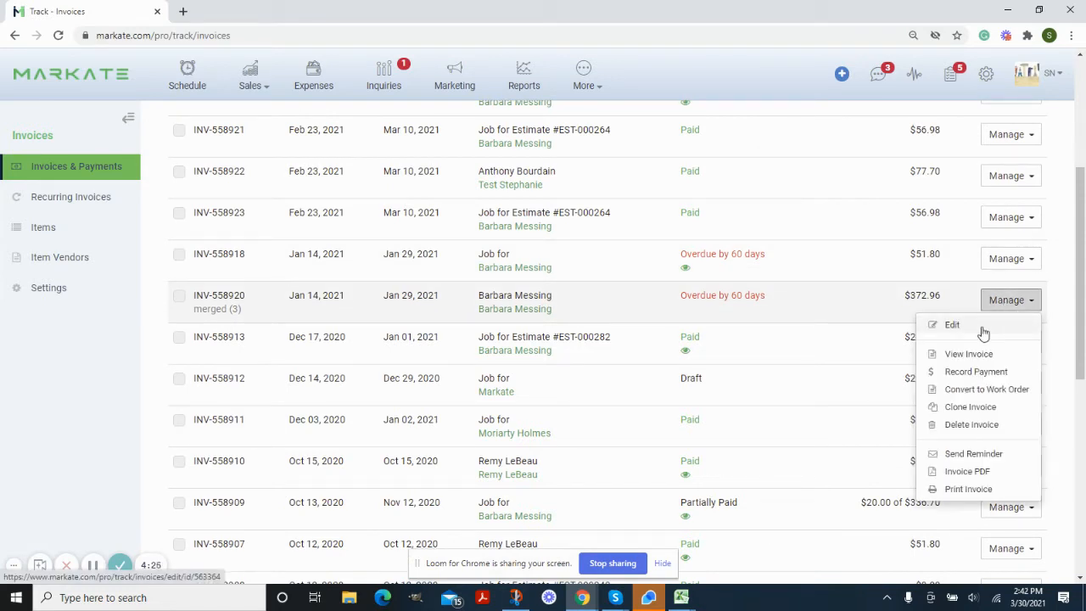
pyautogui.moveTo(944, 430)
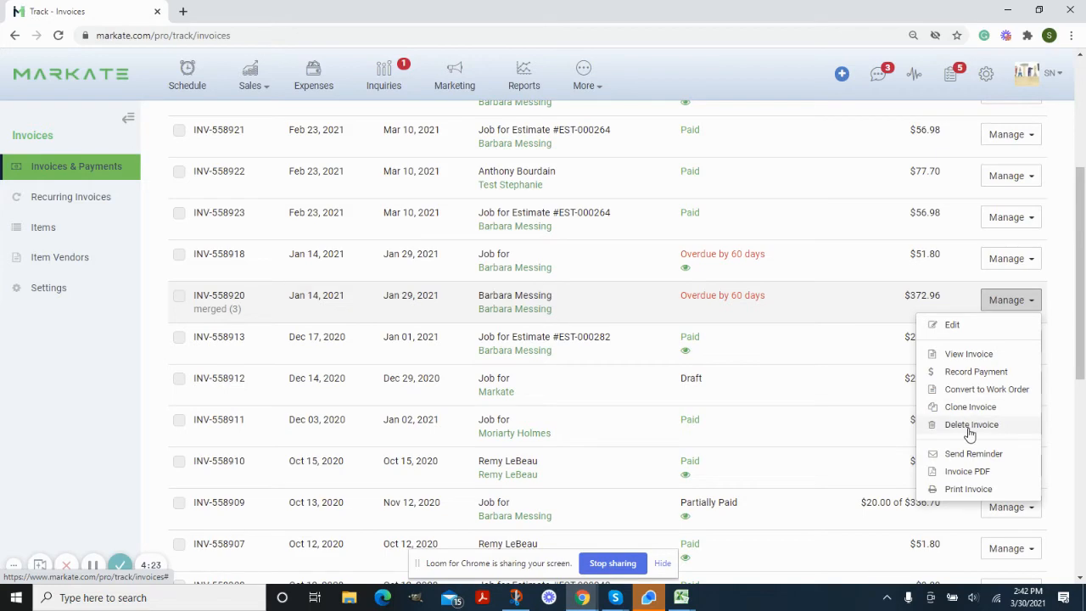
pyautogui.click(1062, 329)
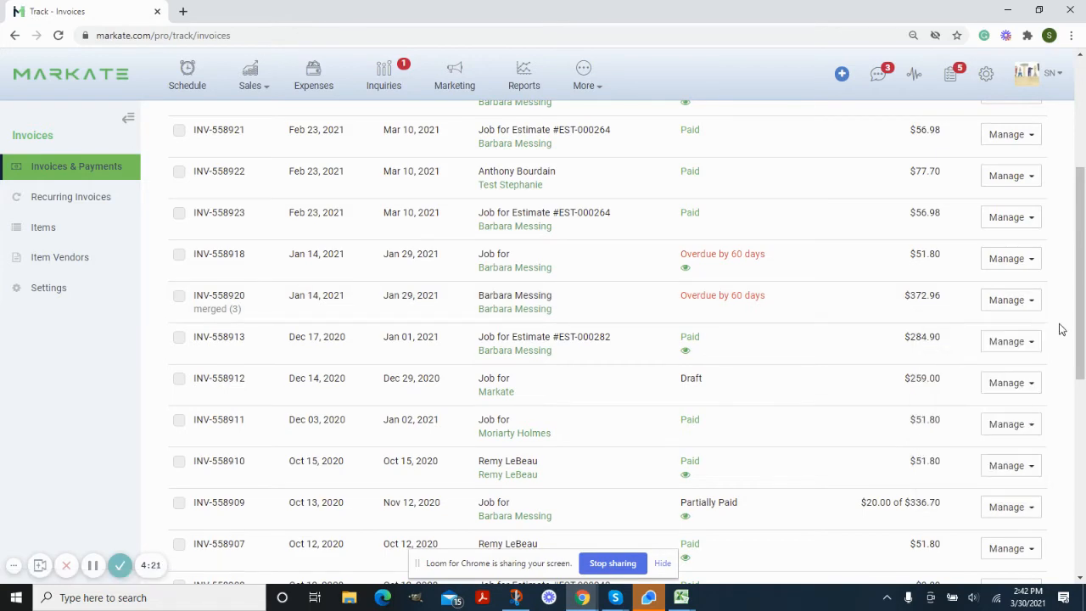
# View invoice INV-558909 from its Manage menu in the invoice list.
pyautogui.scroll(-3)
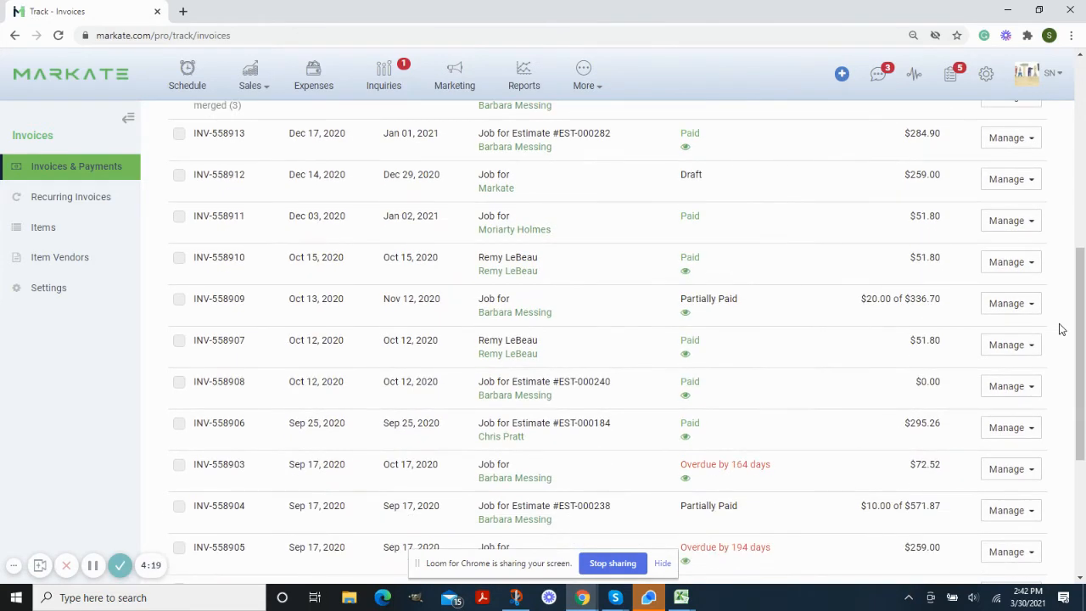
pyautogui.moveTo(751, 299)
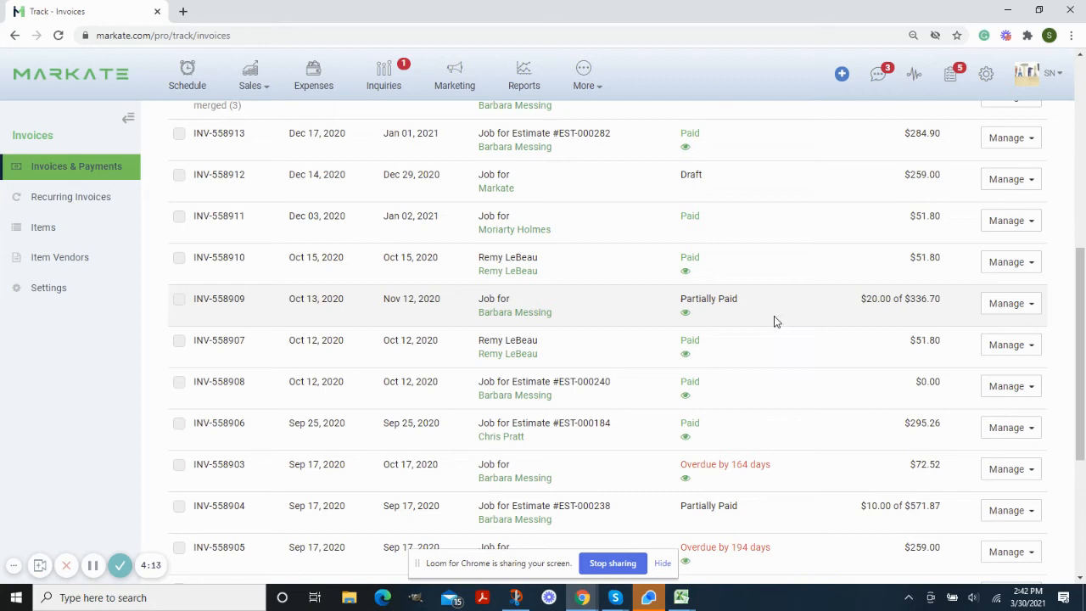
pyautogui.click(1009, 302)
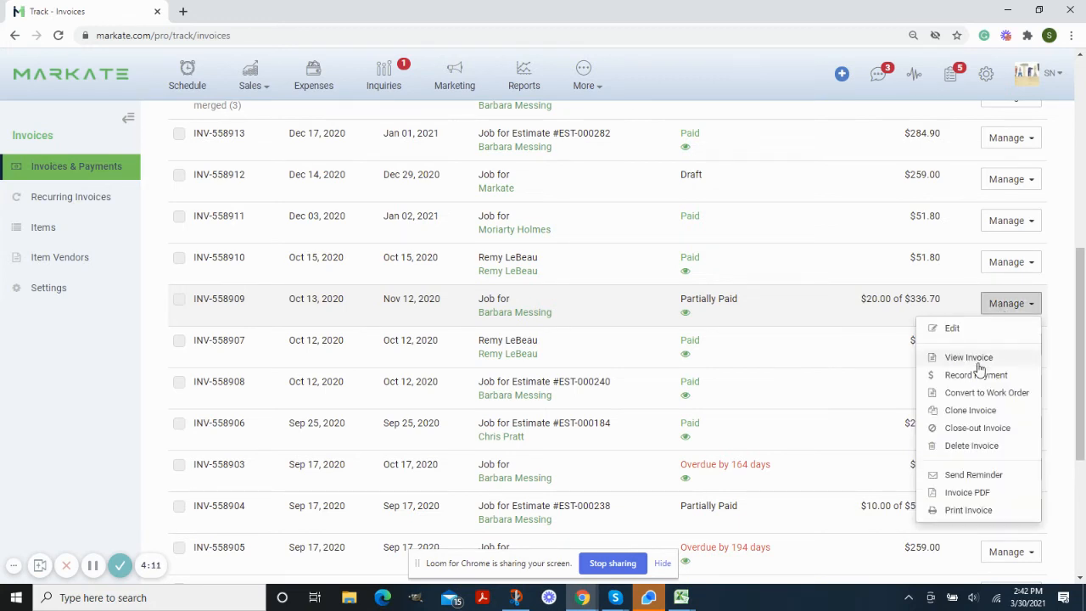
pyautogui.click(967, 357)
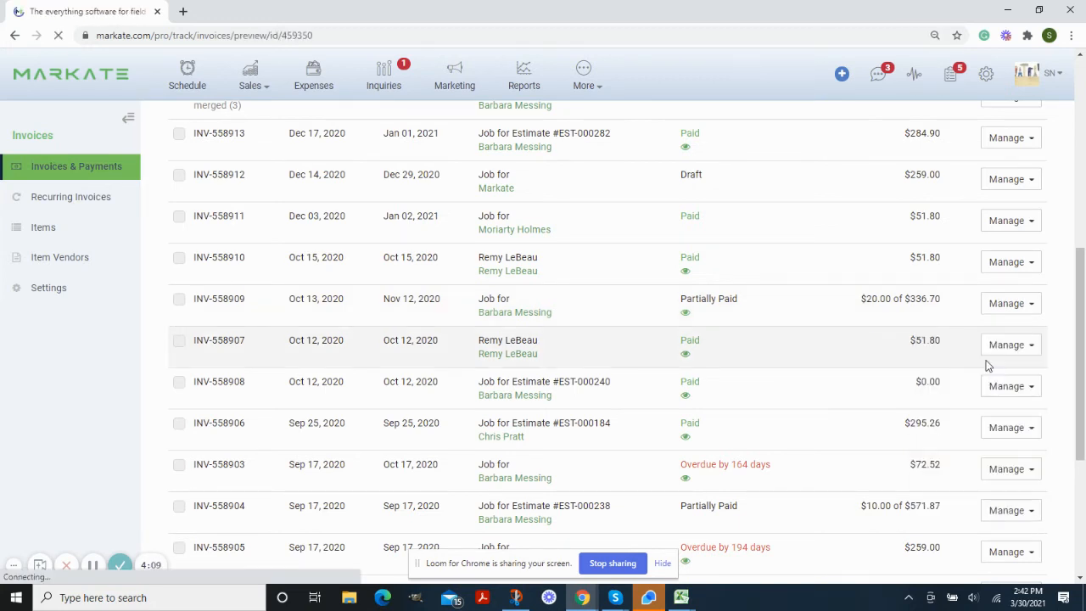
# Delete the $20.00 credit card payment from invoice INV-558909 and confirm.
pyautogui.click(219, 298)
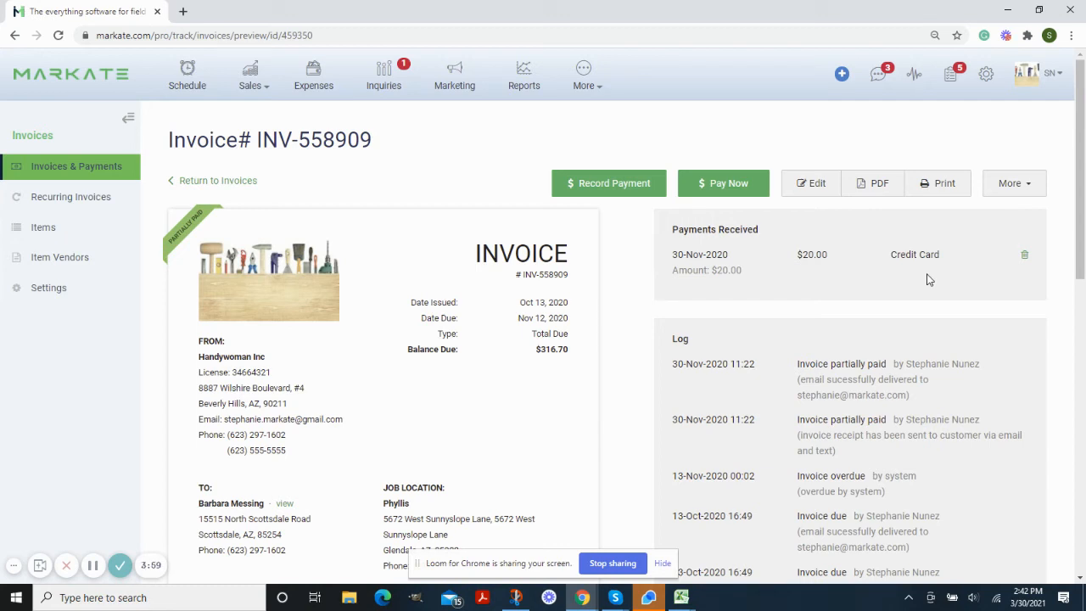
pyautogui.moveTo(1025, 263)
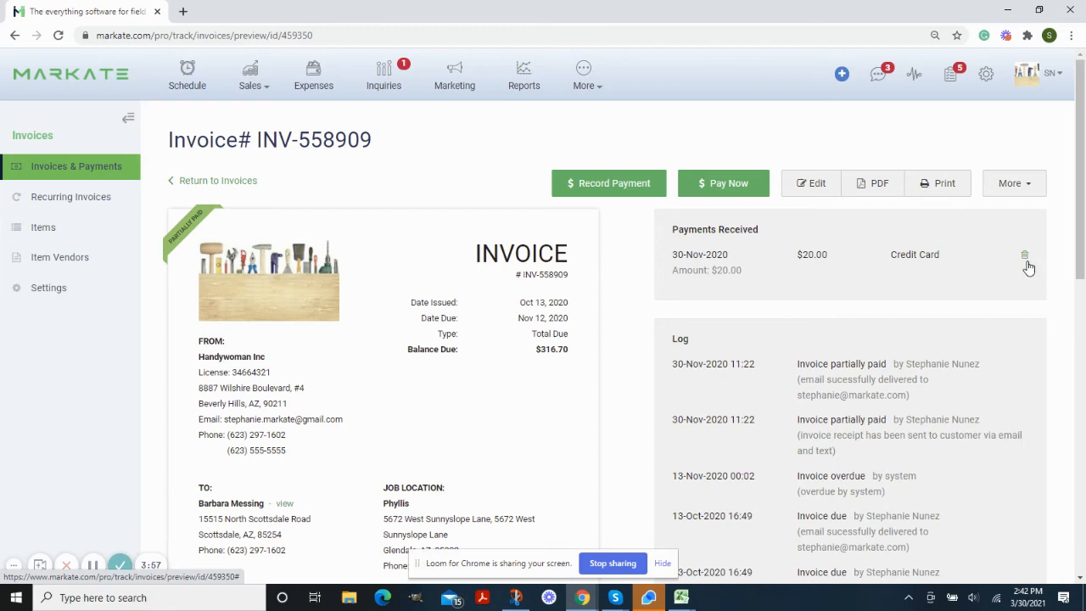
pyautogui.click(1025, 254)
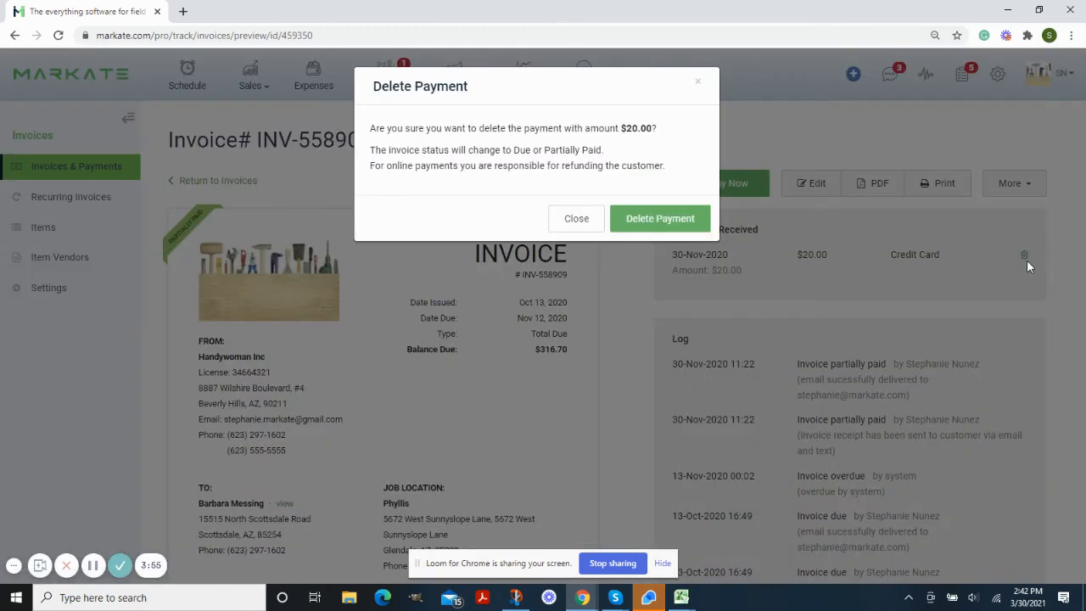
pyautogui.click(660, 218)
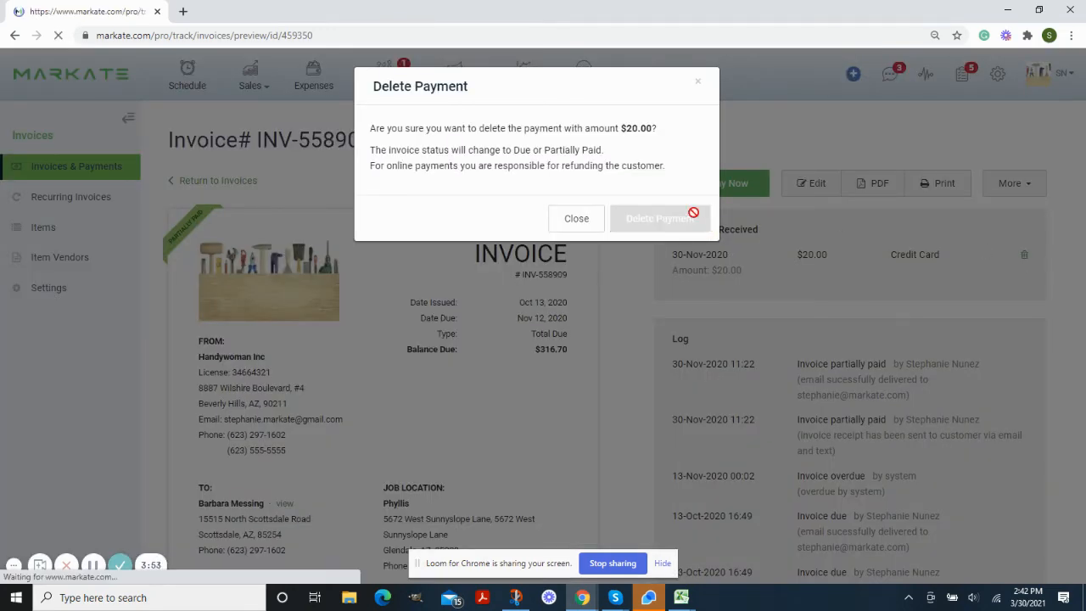
pyautogui.click(660, 218)
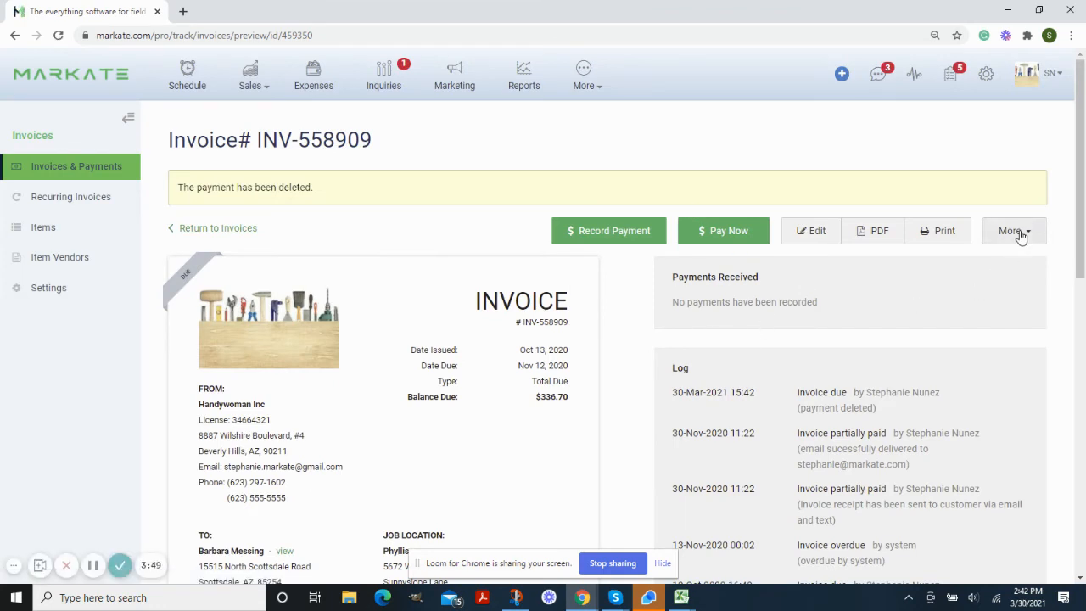
# Open the More dropdown on invoice INV-558909 to reveal Delete Invoice.
pyautogui.click(1012, 230)
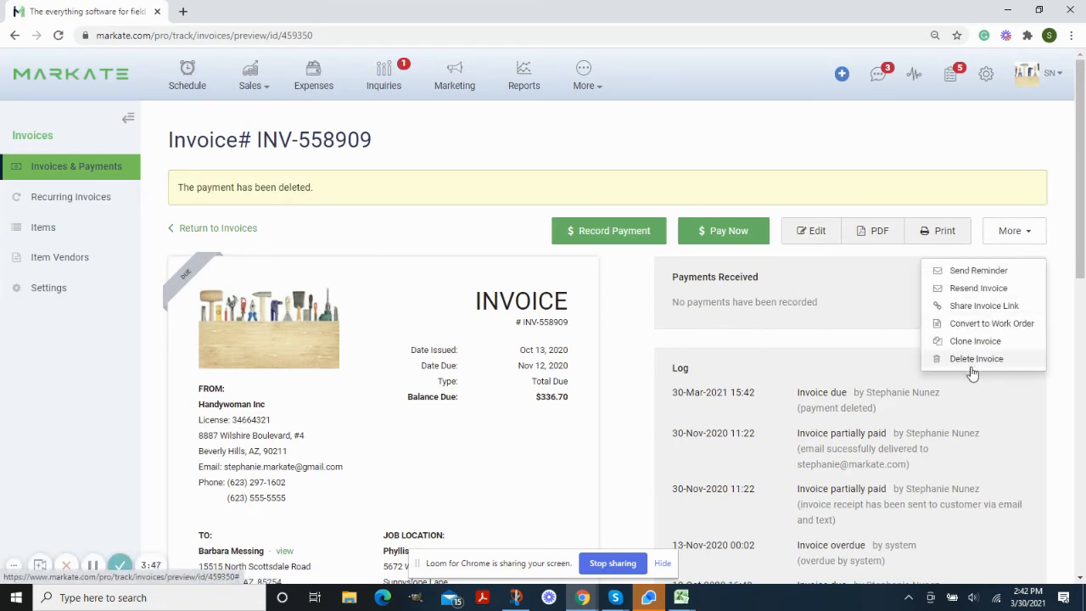